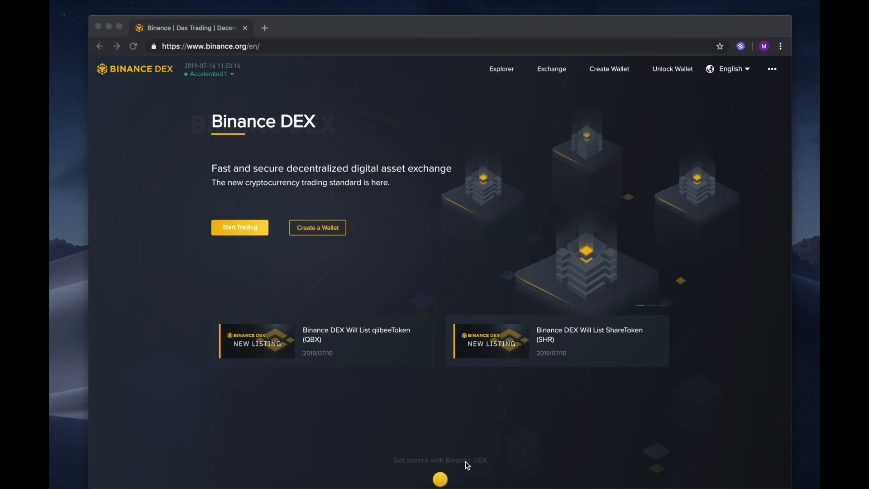
pyautogui.moveTo(499, 232)
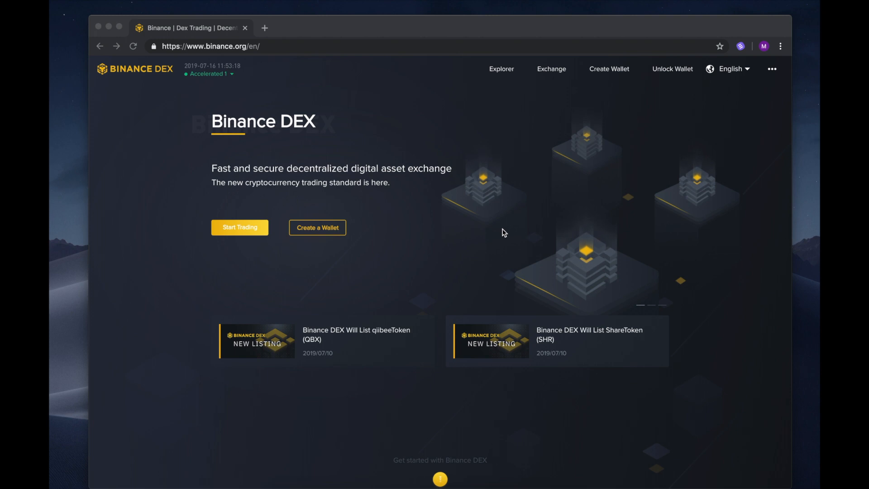
pyautogui.moveTo(454, 238)
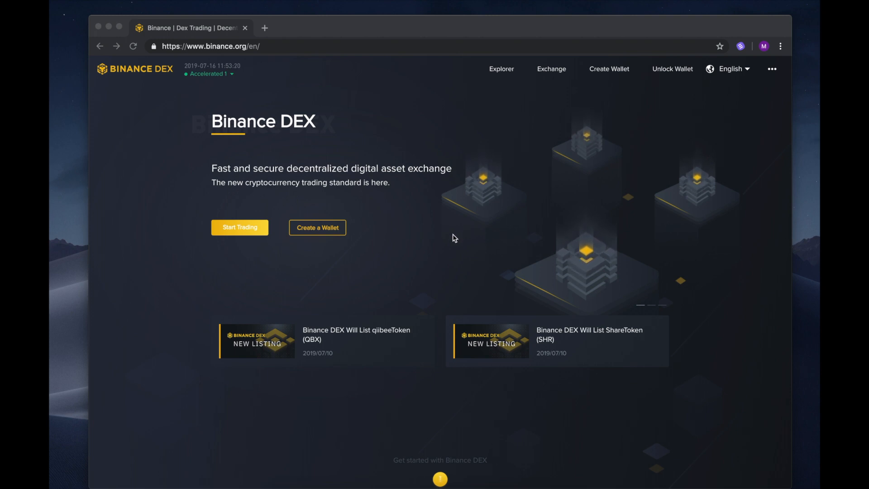
# - Enter the exchange trading page with the mobile wallet connected and start a pair search
pyautogui.scroll(-3)
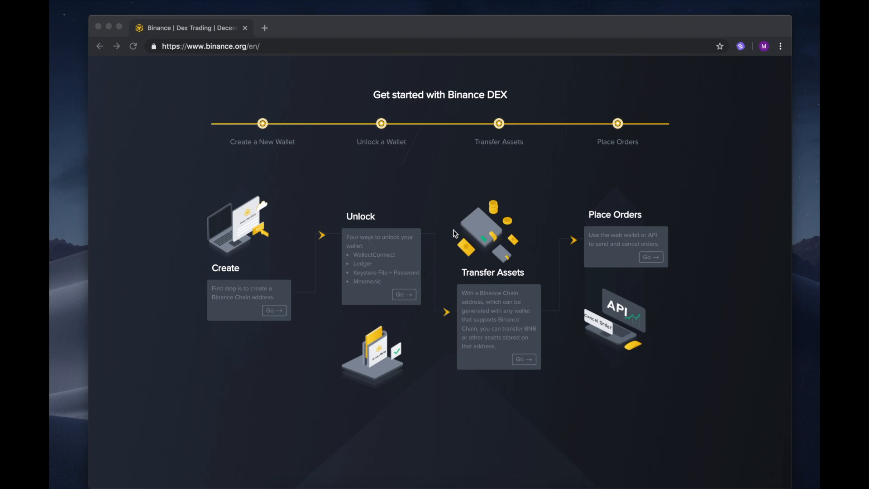
pyautogui.scroll(3)
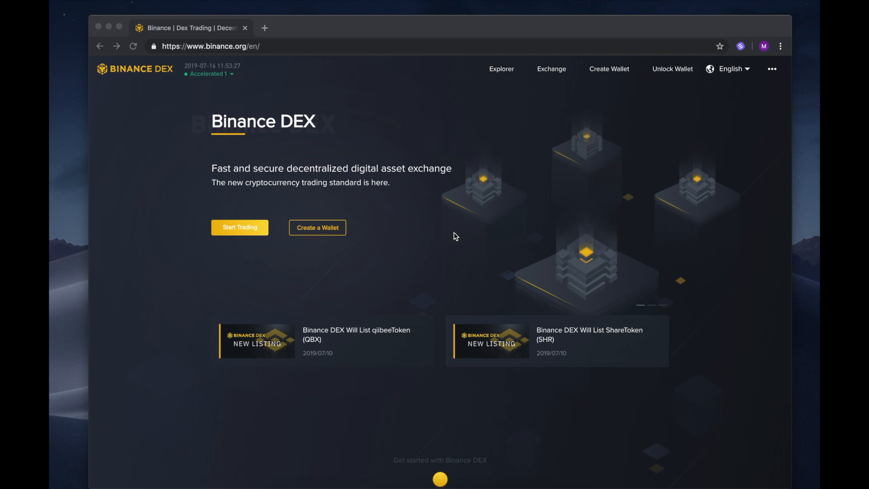
pyautogui.moveTo(510, 211)
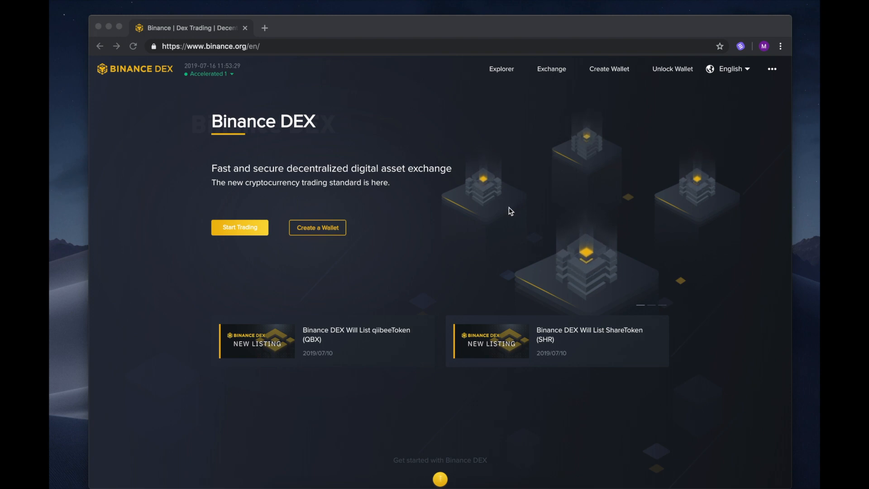
pyautogui.click(740, 47)
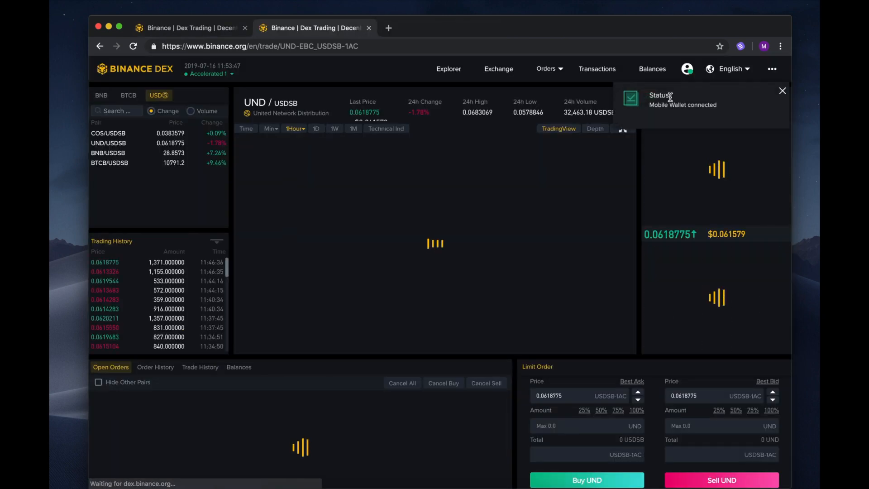
pyautogui.click(783, 91)
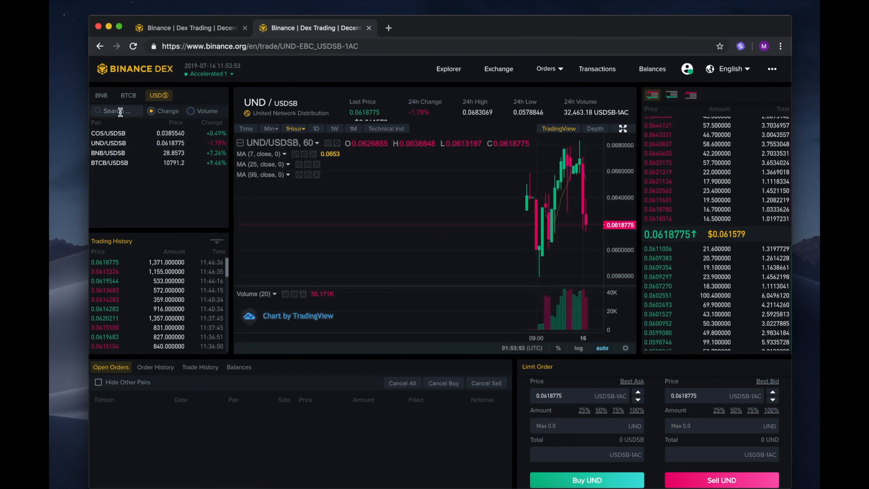
pyautogui.click(117, 111)
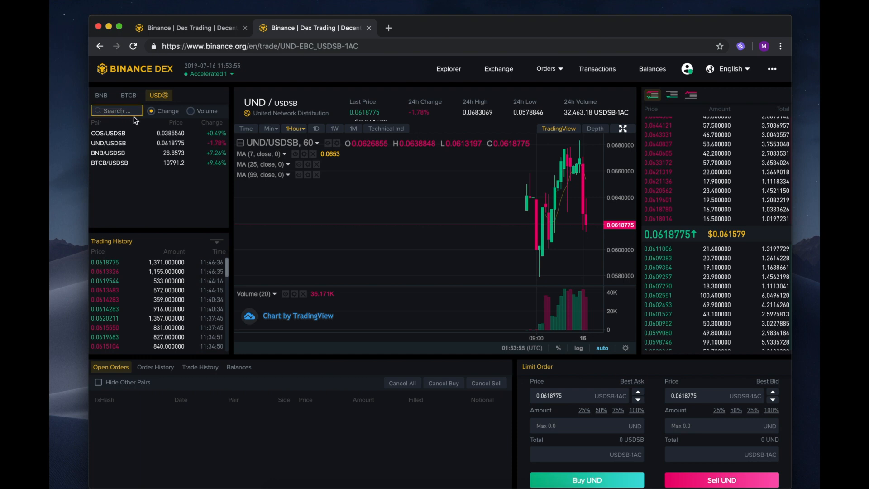
# - Search the BNB pairs for 'eq' and load the EQL/BNB market
pyautogui.click(102, 96)
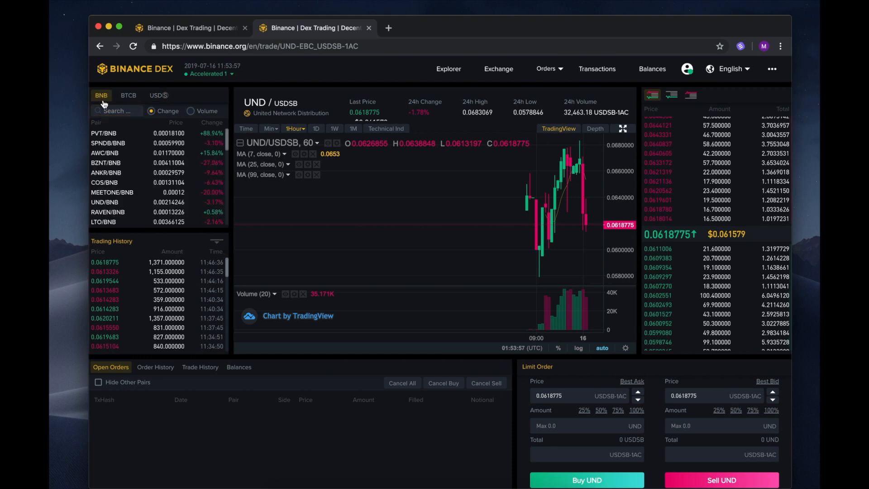
pyautogui.write('eql')
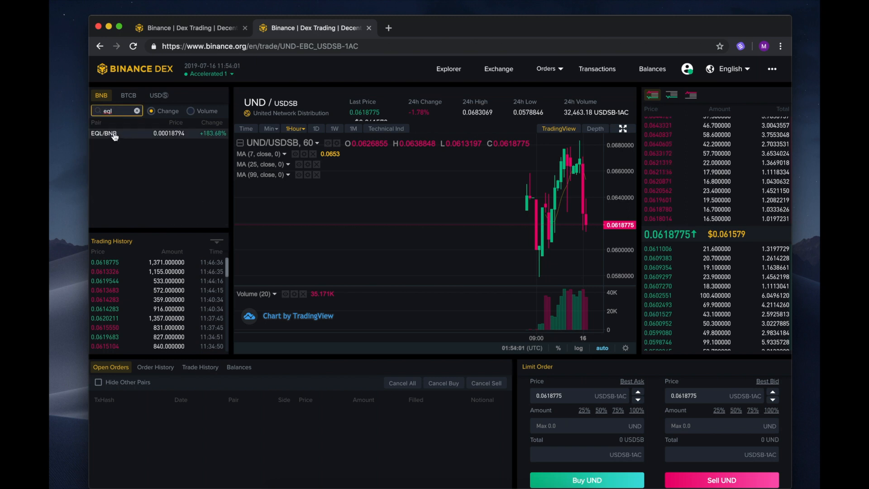
pyautogui.click(104, 133)
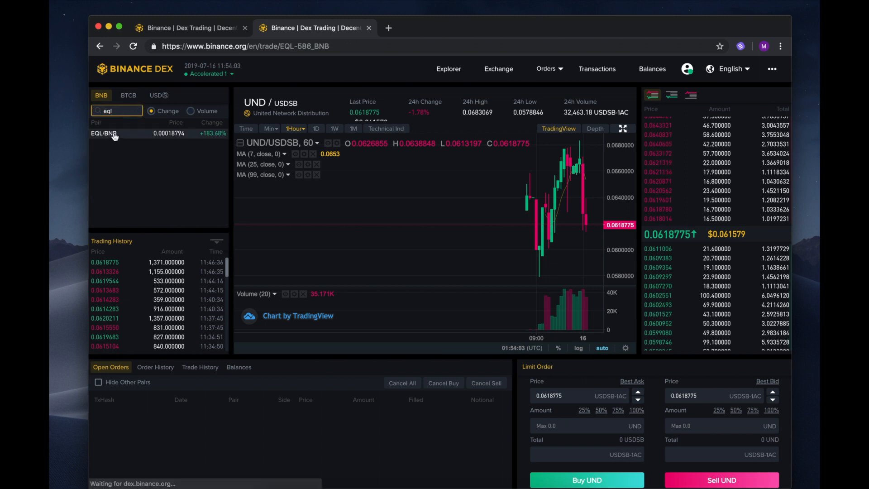
pyautogui.click(104, 133)
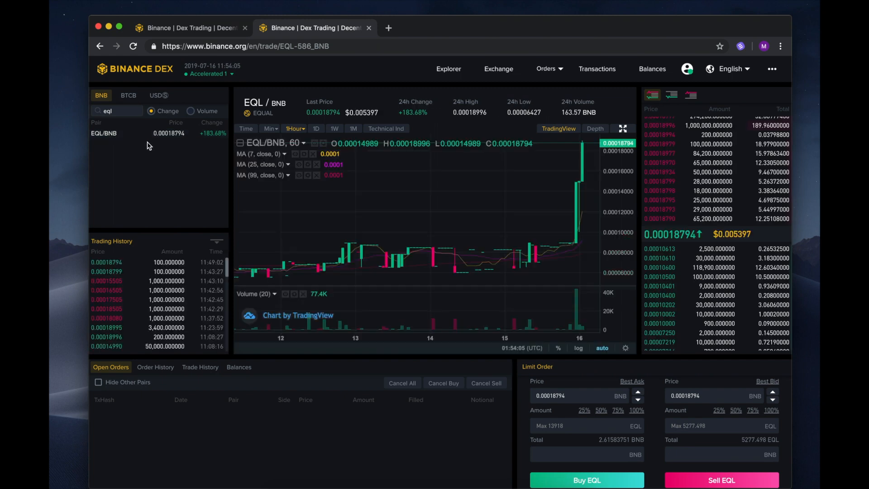
pyautogui.moveTo(507, 173)
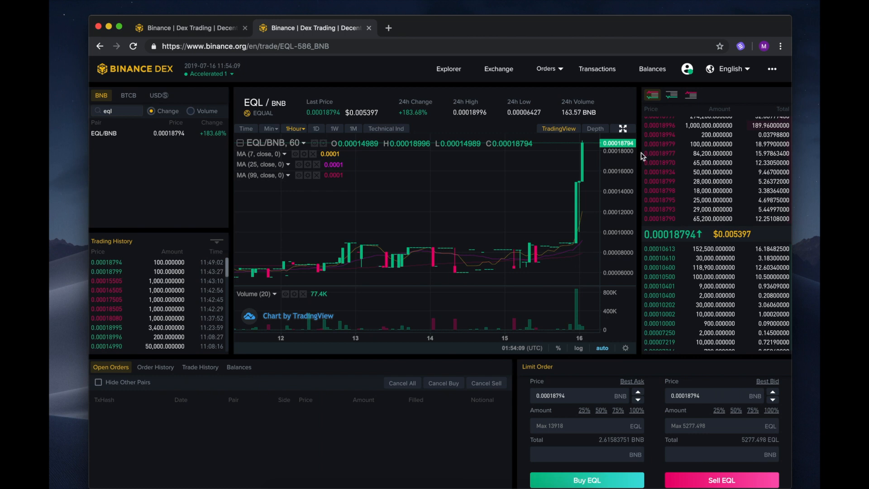
pyautogui.moveTo(643, 181)
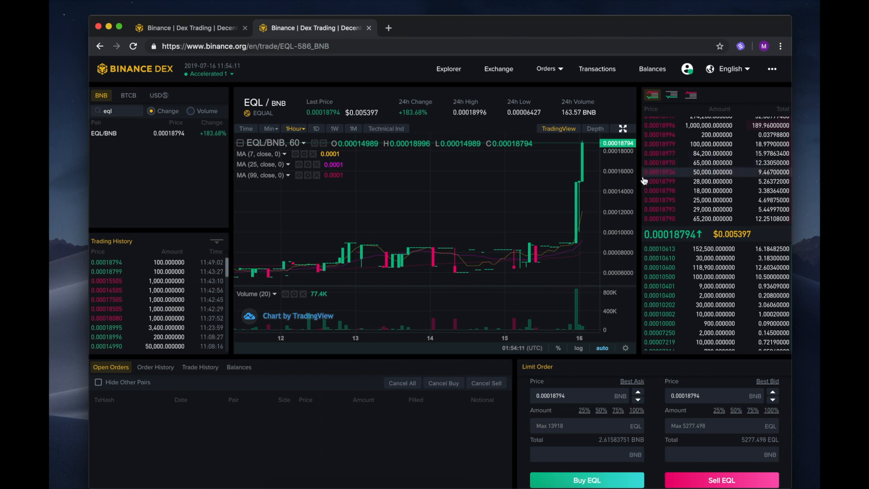
pyautogui.moveTo(642, 241)
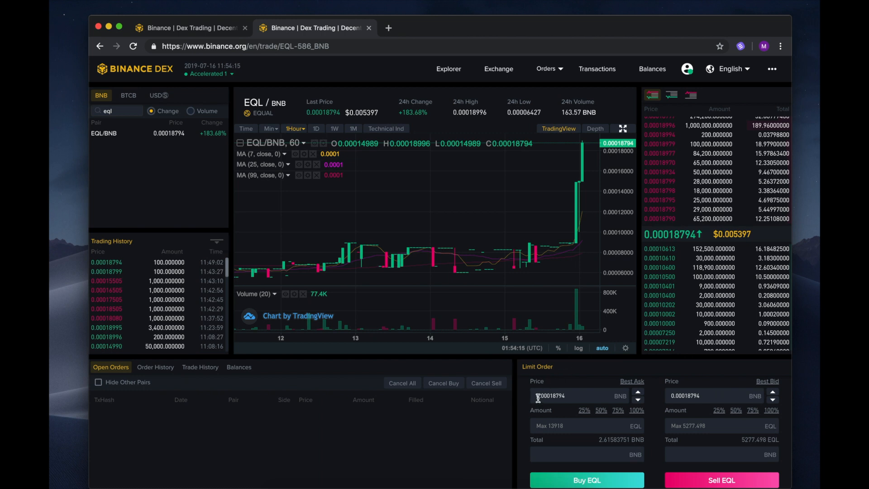
# - Fill the buy order: price 0.00018794 BNB, amount 10000 EQL, total 1.8794 BNB
pyautogui.click(580, 395)
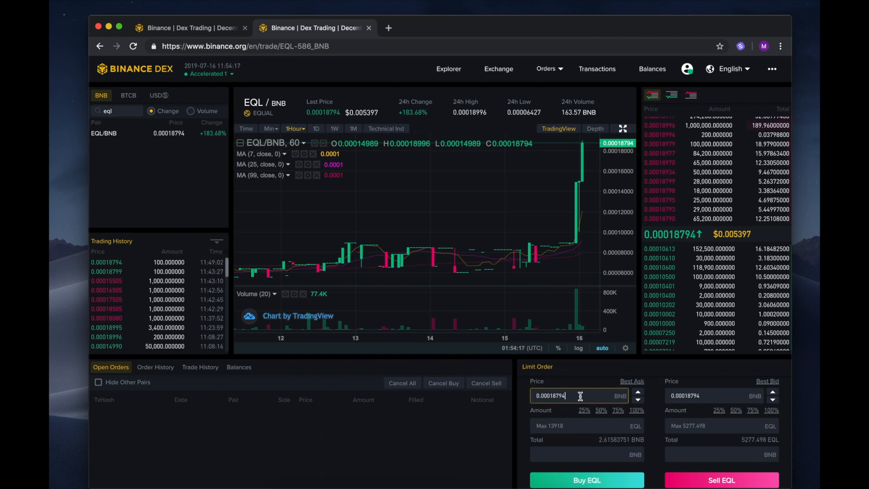
pyautogui.click(577, 425)
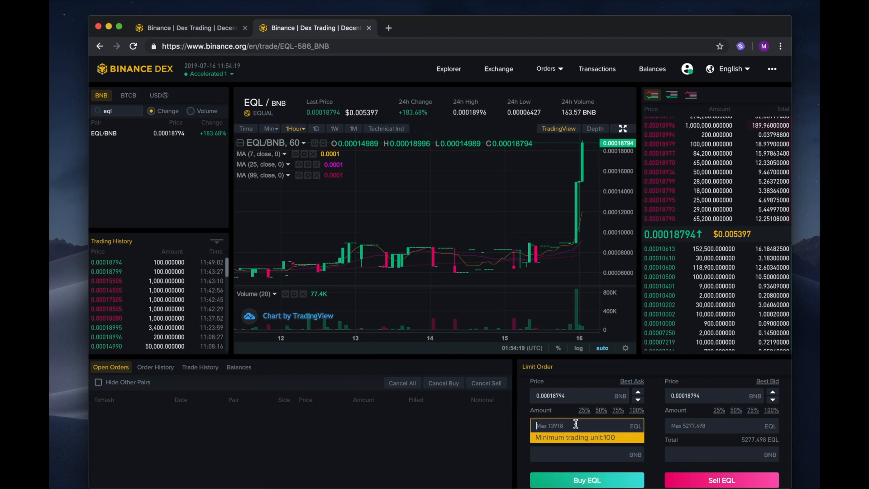
pyautogui.click(586, 454)
pyautogui.write('10000')
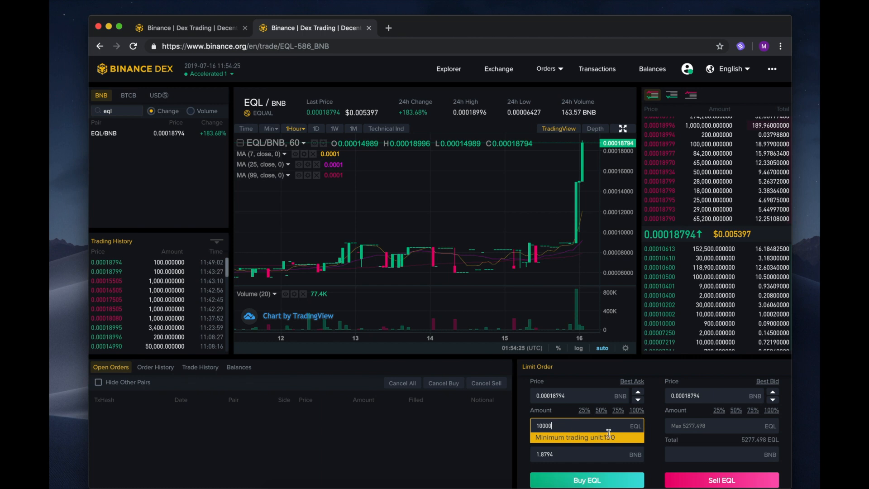
pyautogui.moveTo(657, 436)
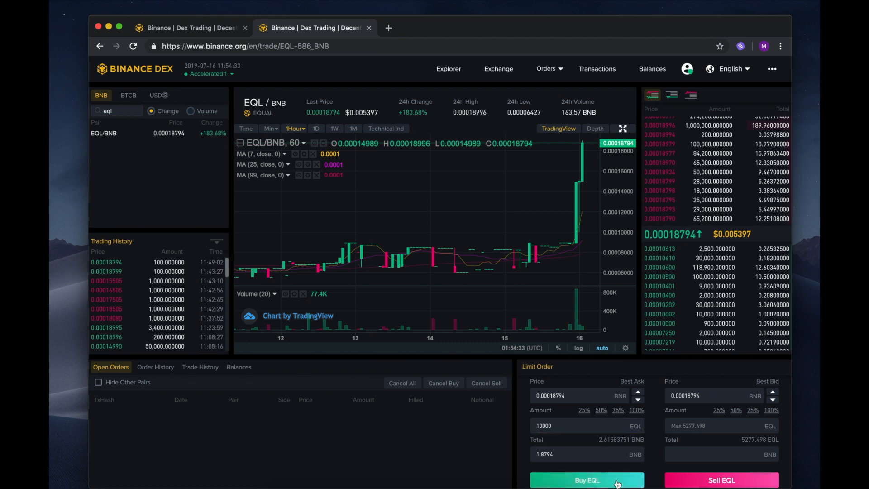
# - Submit Buy EQL, approve it in the wallet and dismiss the Please Confirm dialog
pyautogui.click(587, 479)
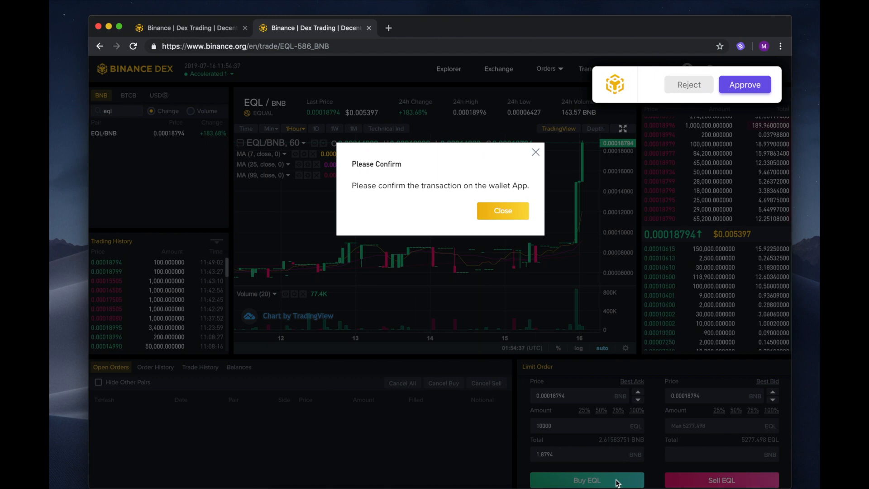
pyautogui.moveTo(652, 346)
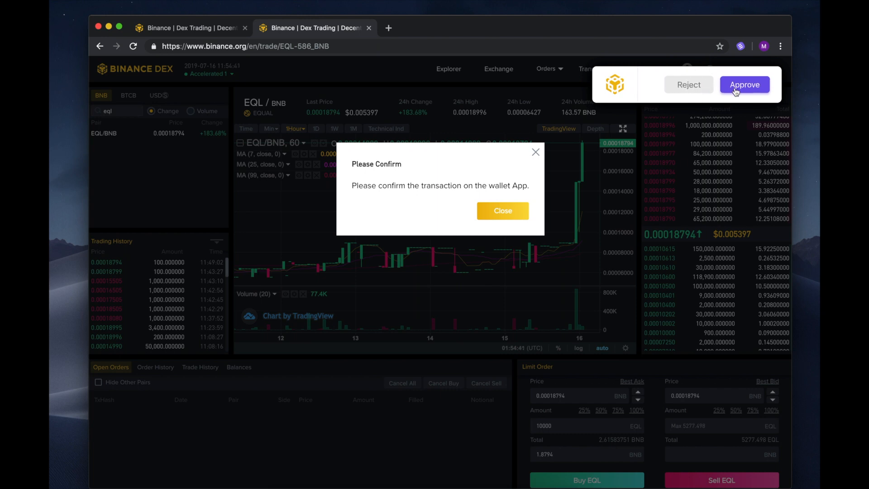
pyautogui.click(745, 84)
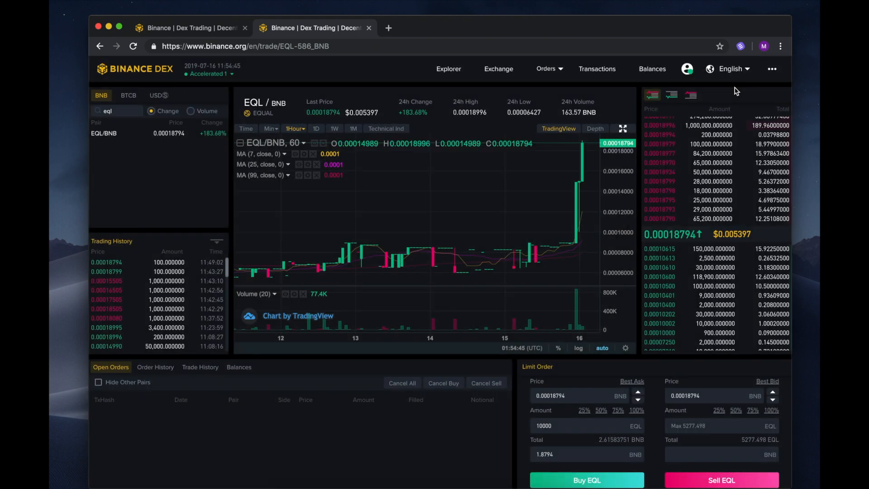
pyautogui.click(586, 480)
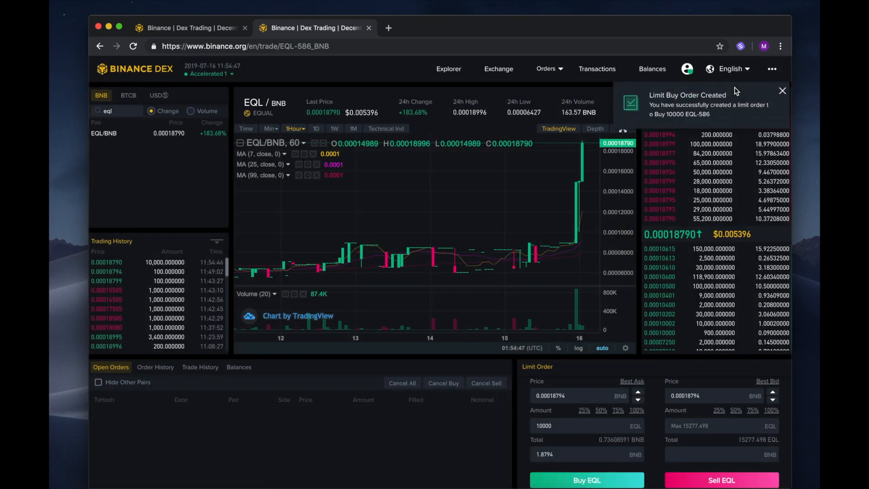